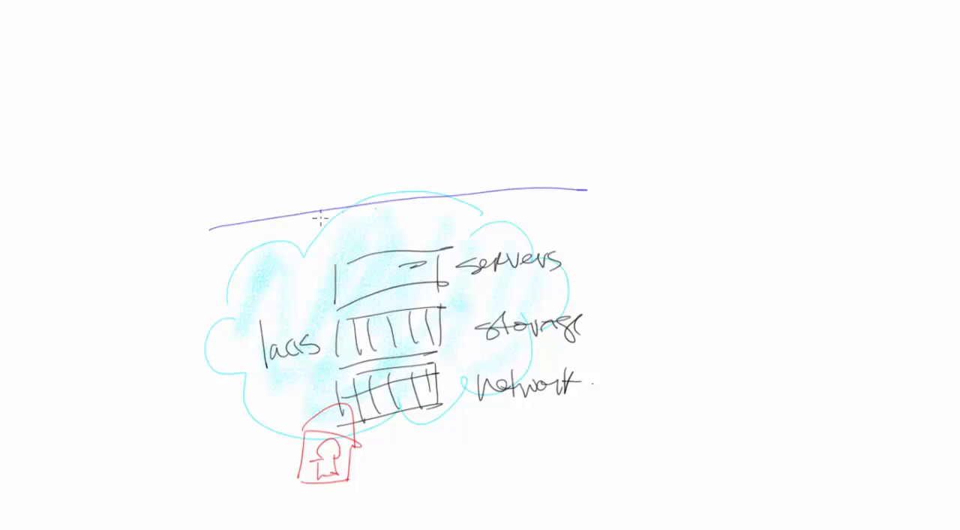
- Sketch a purple line above the IaaS cloud with a 'PaaS' label and an upward arrow
drag(213, 232, 555, 201)
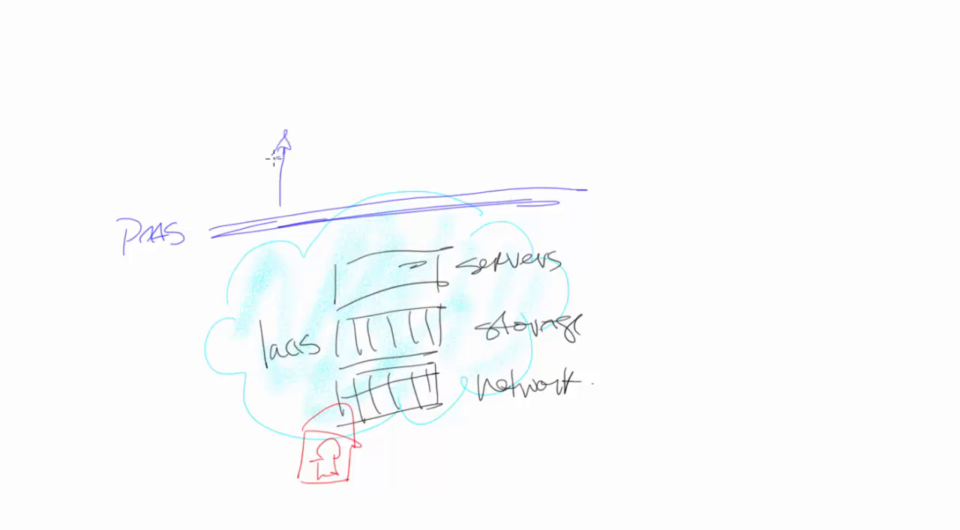
- Draw a purple bracket down the right of servers, storage and network, labelled 'Hypervisor'
drag(570, 217, 582, 402)
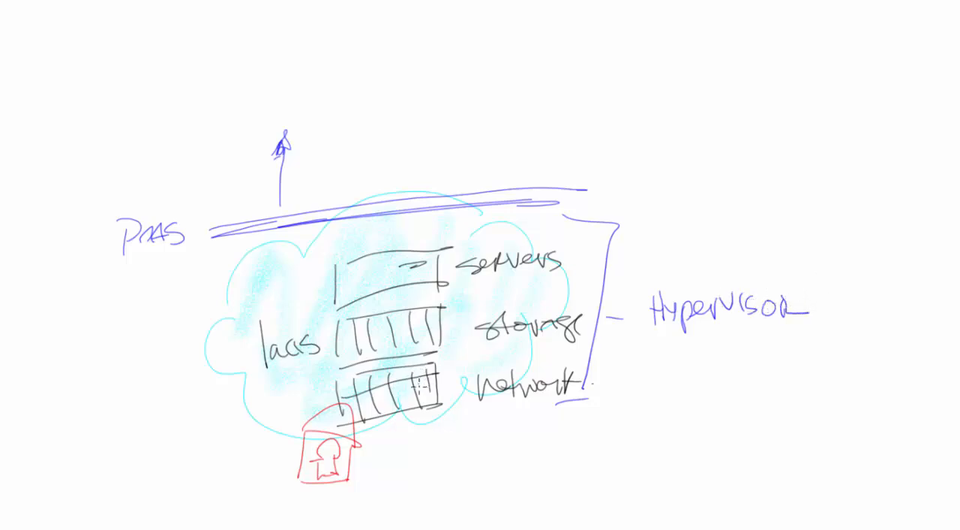
mouse_move(348, 232)
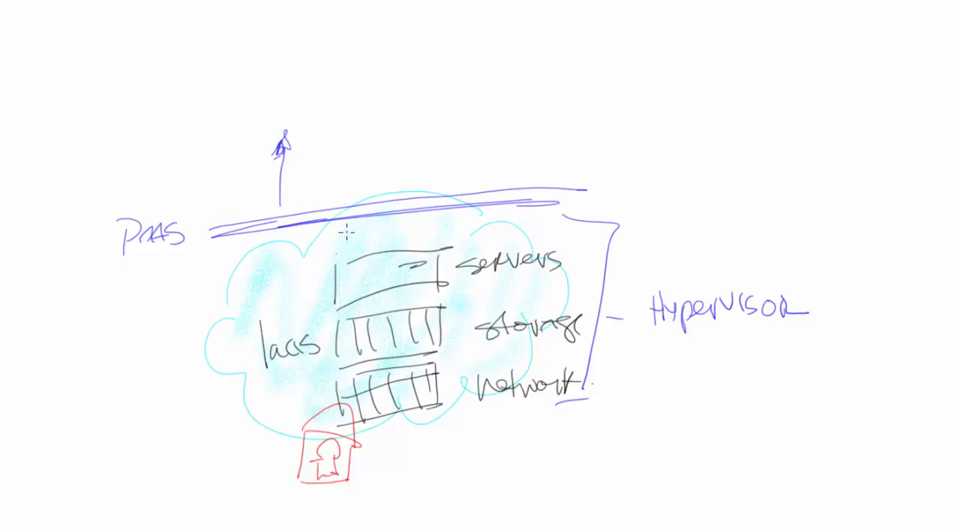